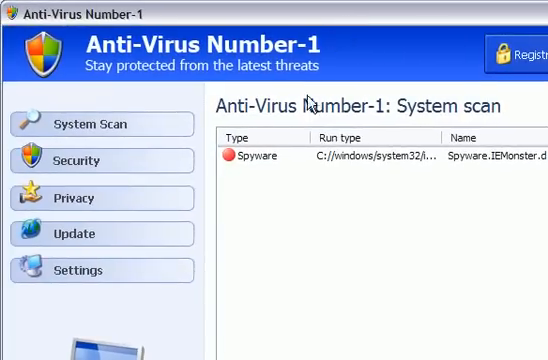
{"action": "mouse_move", "coordinate": [310, 100]}
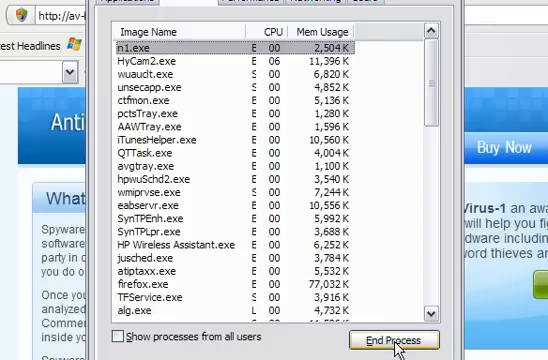
- End the n1.exe (Anti-Virus Number-1) process and close Windows Task Manager
{"action": "left_click", "coordinate": [400, 340]}
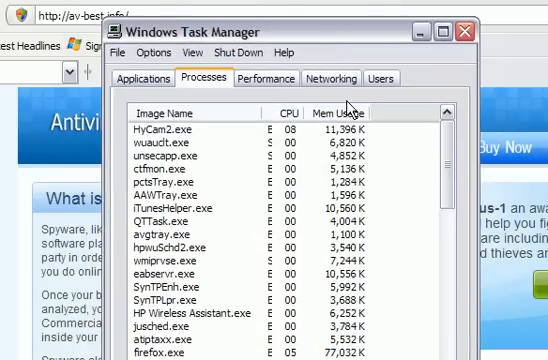
{"action": "mouse_move", "coordinate": [424, 166]}
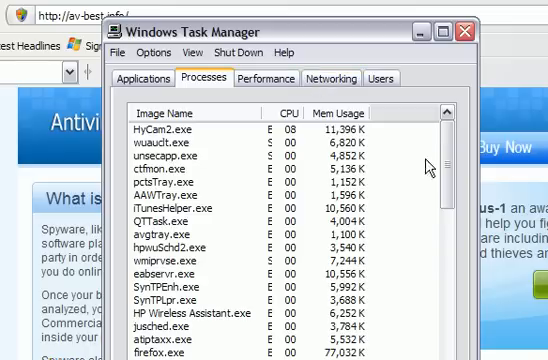
{"action": "mouse_move", "coordinate": [466, 32]}
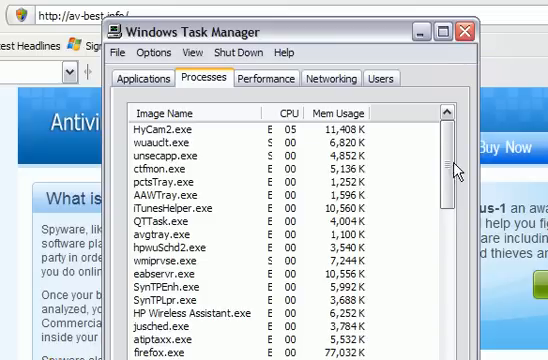
{"action": "left_click", "coordinate": [462, 32]}
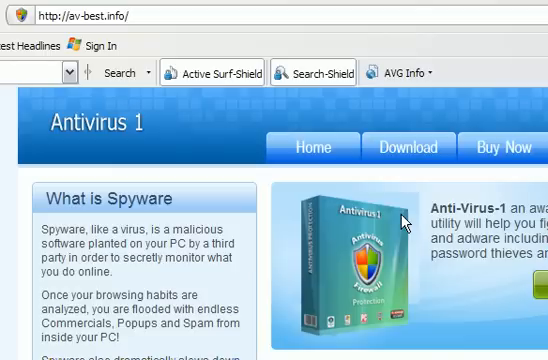
{"action": "mouse_move", "coordinate": [412, 216]}
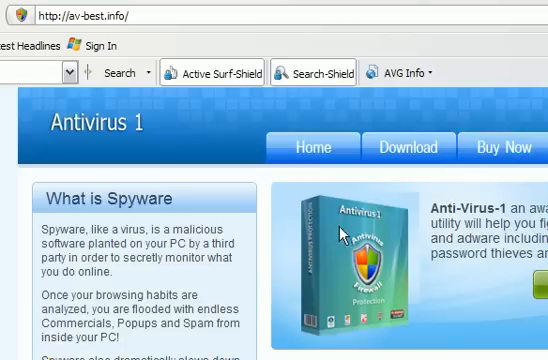
{"action": "scroll", "scroll_direction": "down", "scroll_amount": 3}
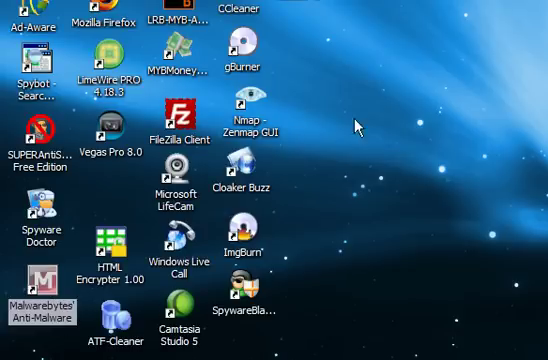
{"action": "mouse_move", "coordinate": [358, 124]}
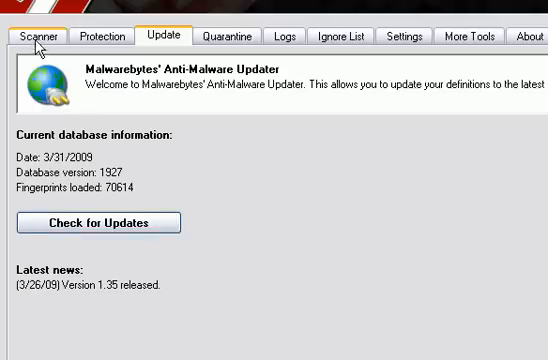
- Show the scanner welcome screen offering quick and full scan choices
{"action": "left_click", "coordinate": [36, 32]}
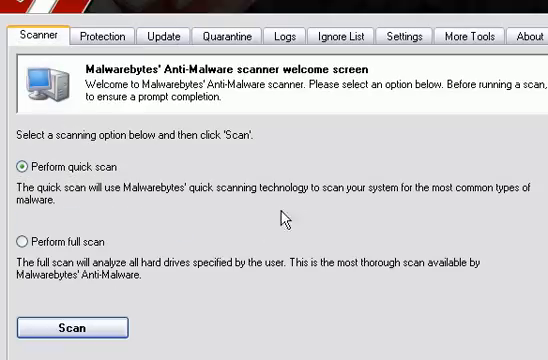
{"action": "mouse_move", "coordinate": [94, 72]}
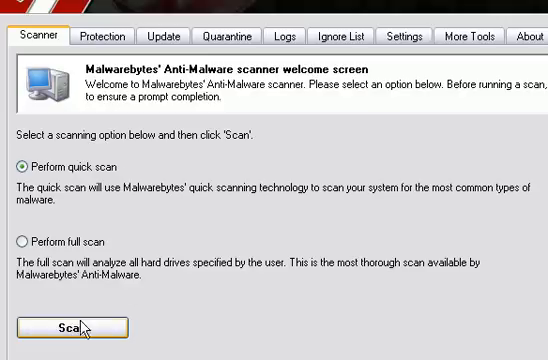
{"action": "mouse_move", "coordinate": [180, 246]}
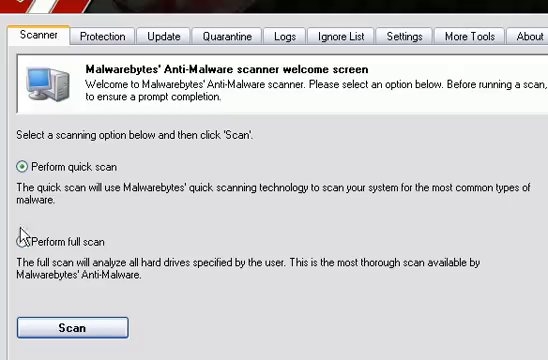
- Select 'Perform full scan' of all hard drives instead of the quick scan
{"action": "left_click", "coordinate": [20, 248]}
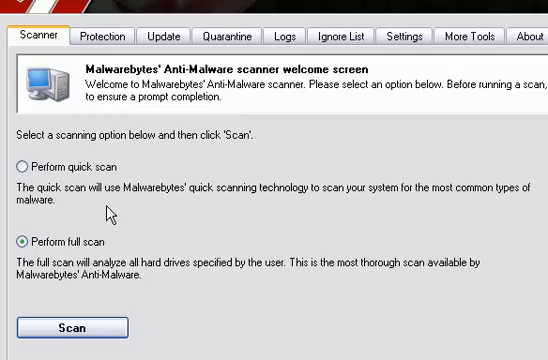
{"action": "mouse_move", "coordinate": [152, 92]}
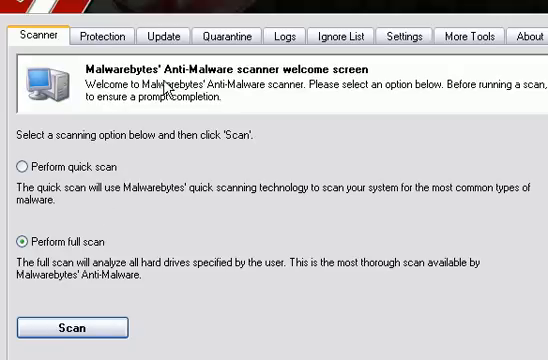
{"action": "mouse_move", "coordinate": [180, 152]}
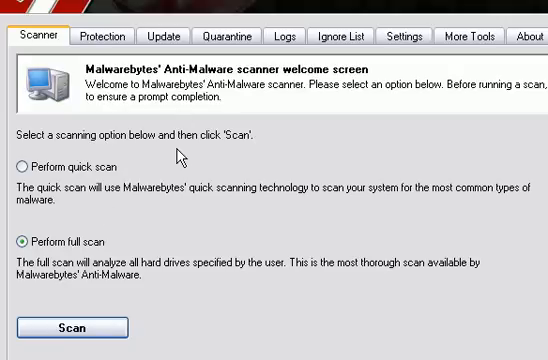